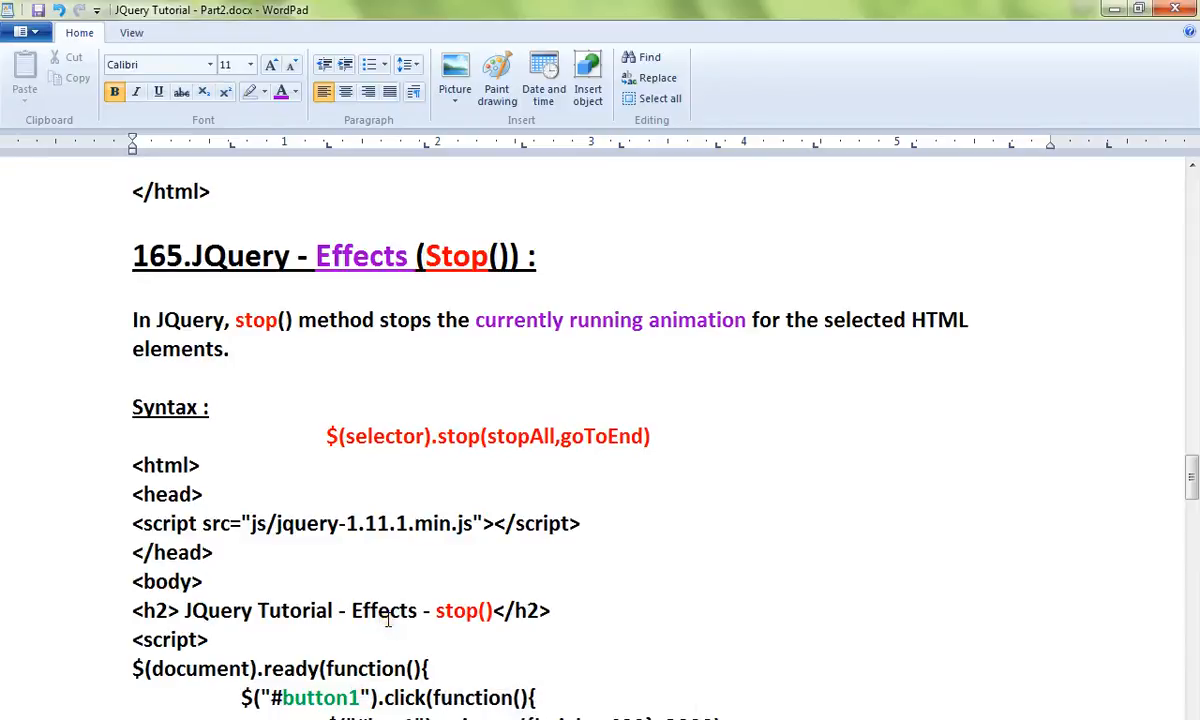
mouse_move(405, 410)
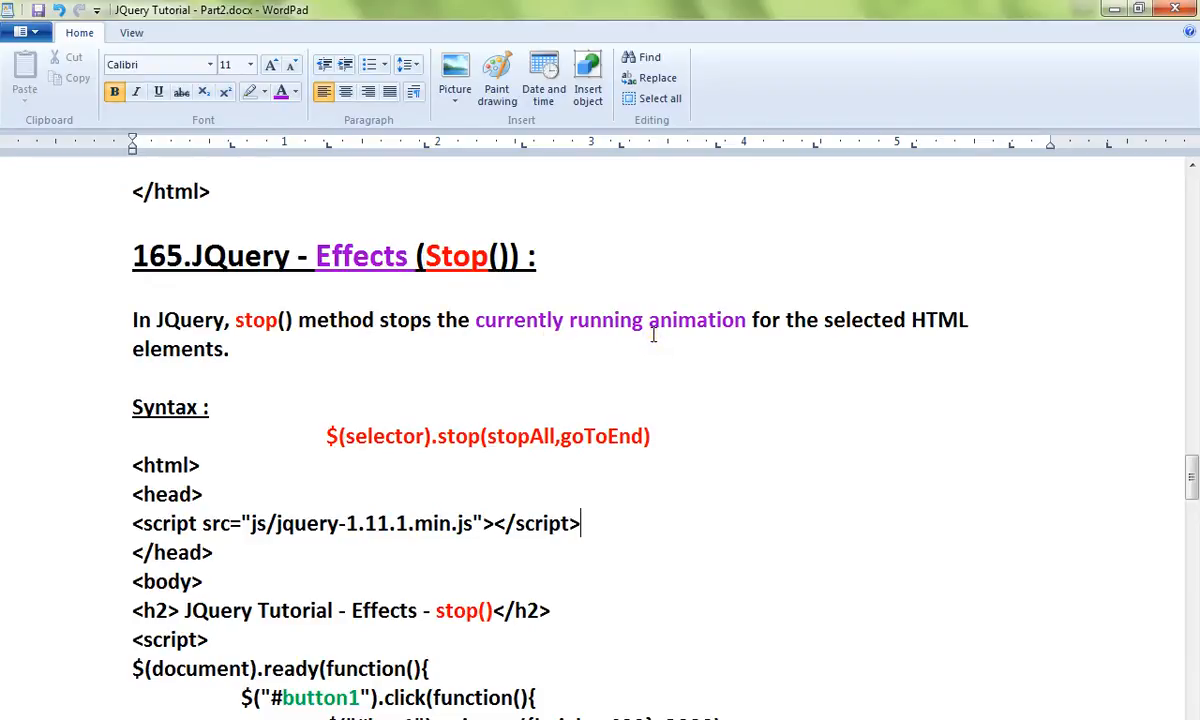
Scroll through the demo code and highlight the line that stops box1
double_click(457, 436)
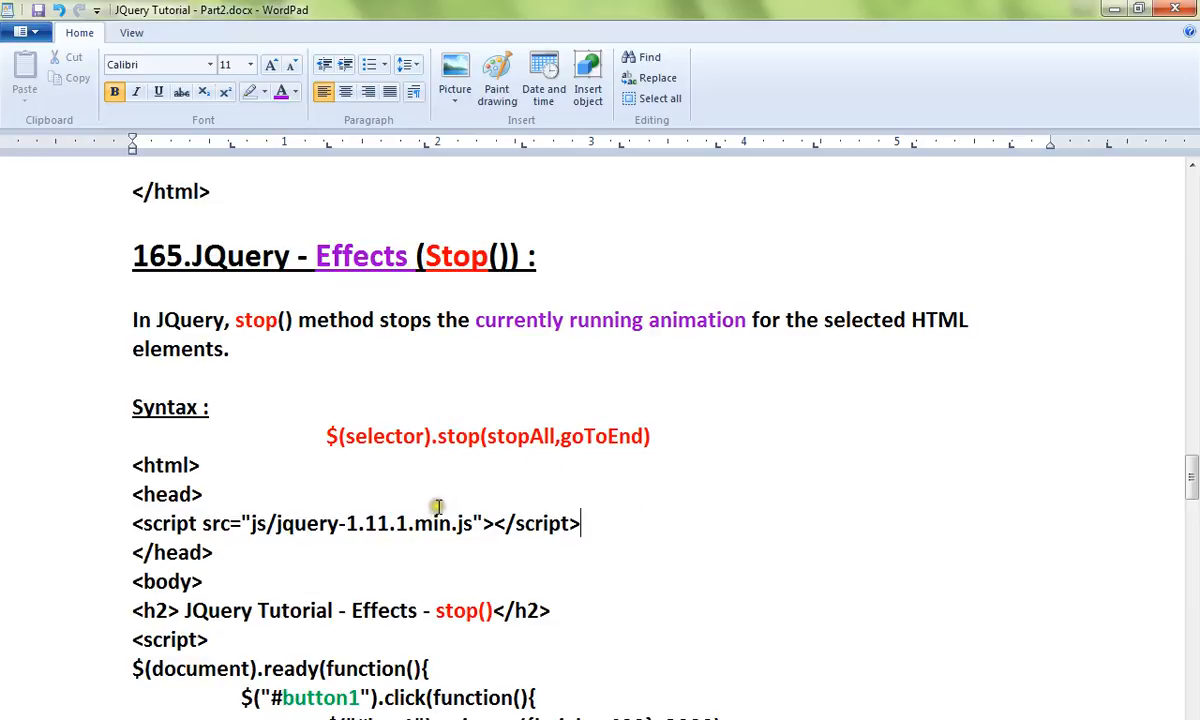
scroll(down, 3)
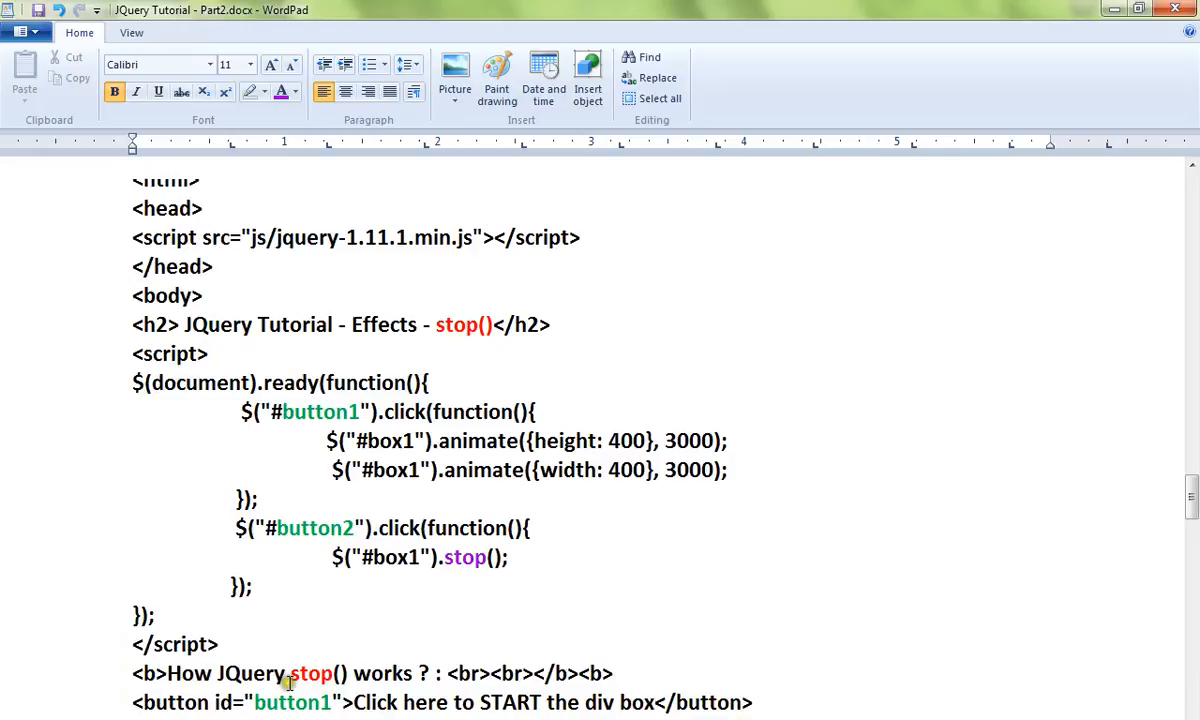
mouse_move(290, 710)
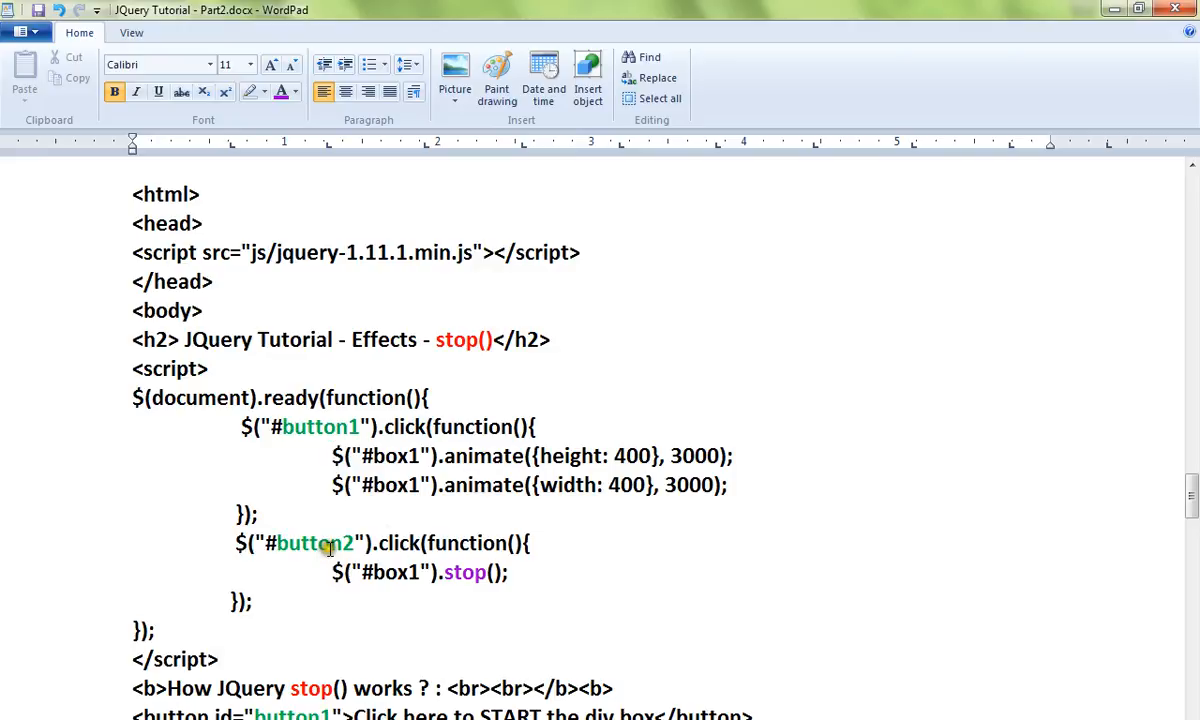
triple_click(420, 572)
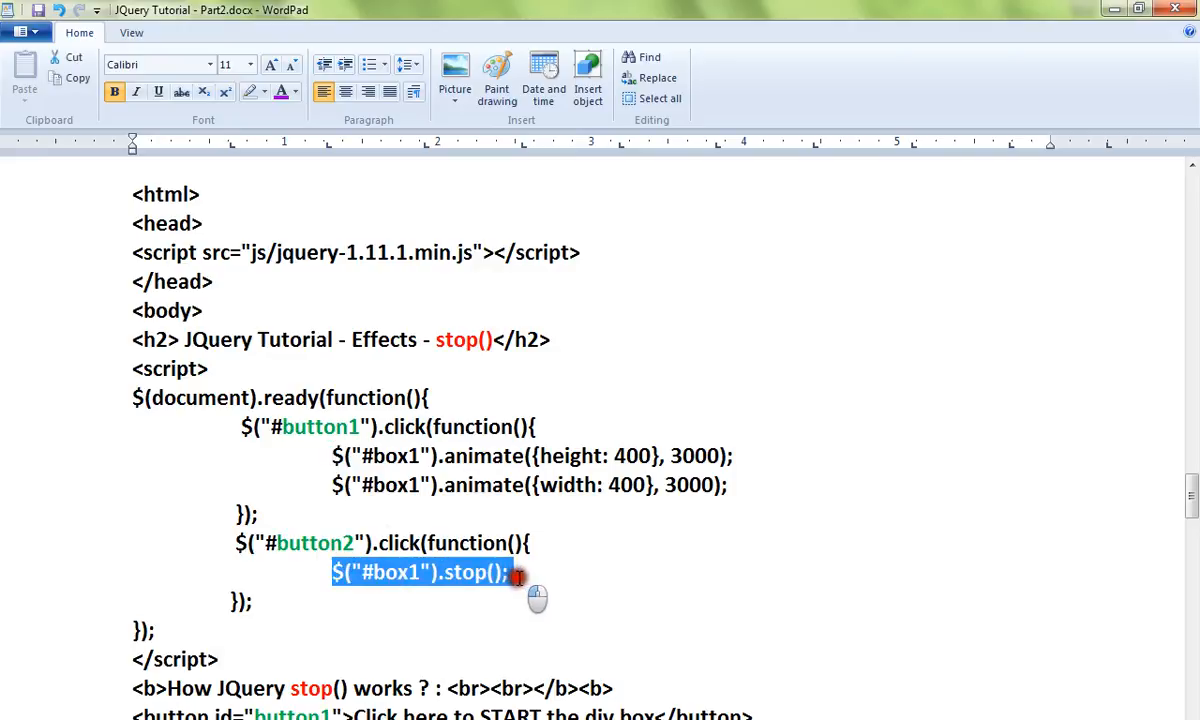
click(508, 572)
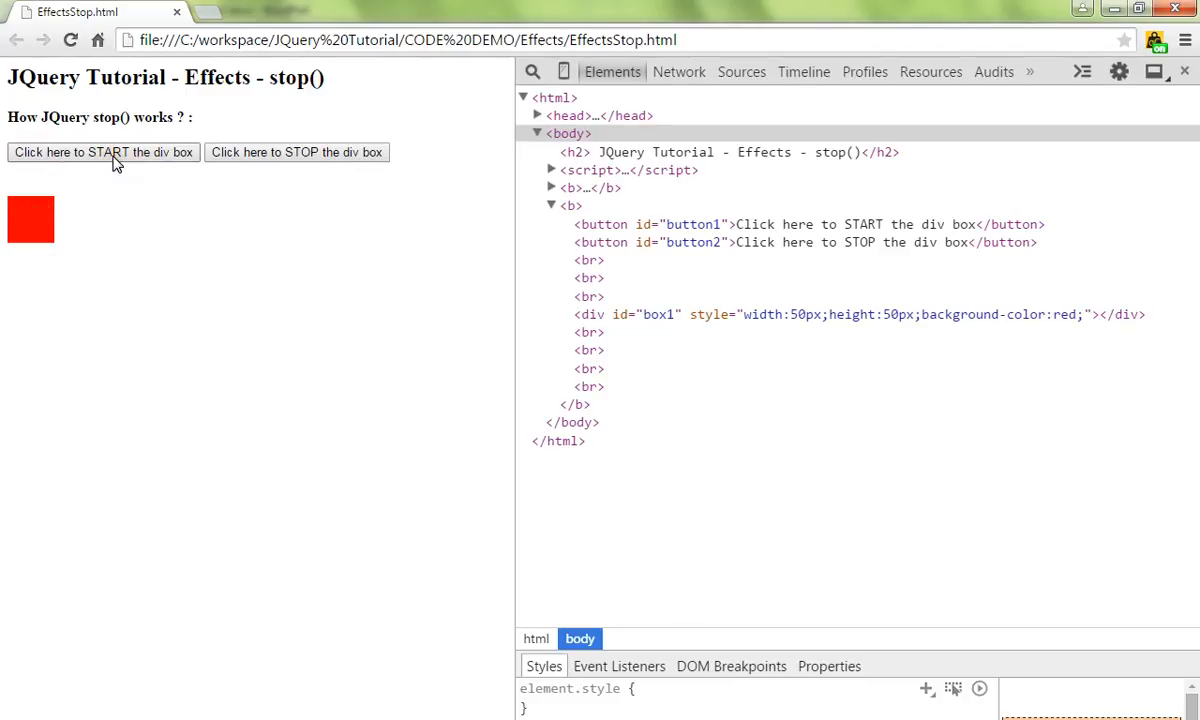
Start the red box growing and halt it mid-animation twice, leaving about 215×247 px
click(103, 152)
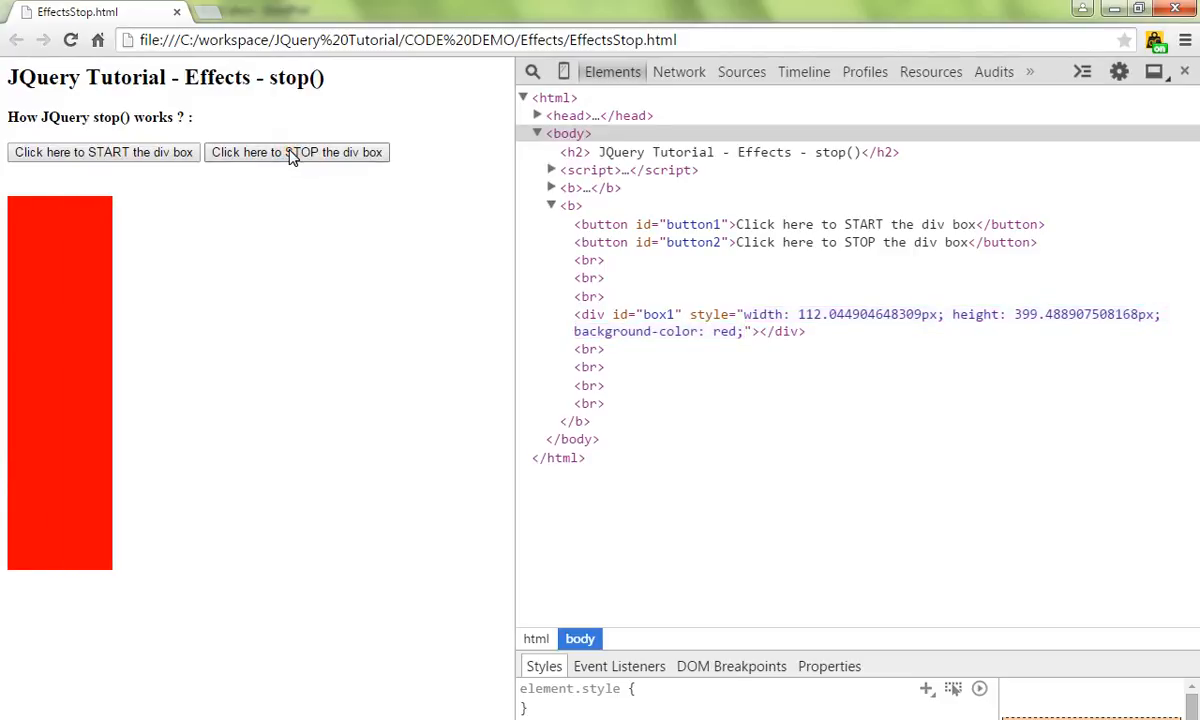
click(296, 152)
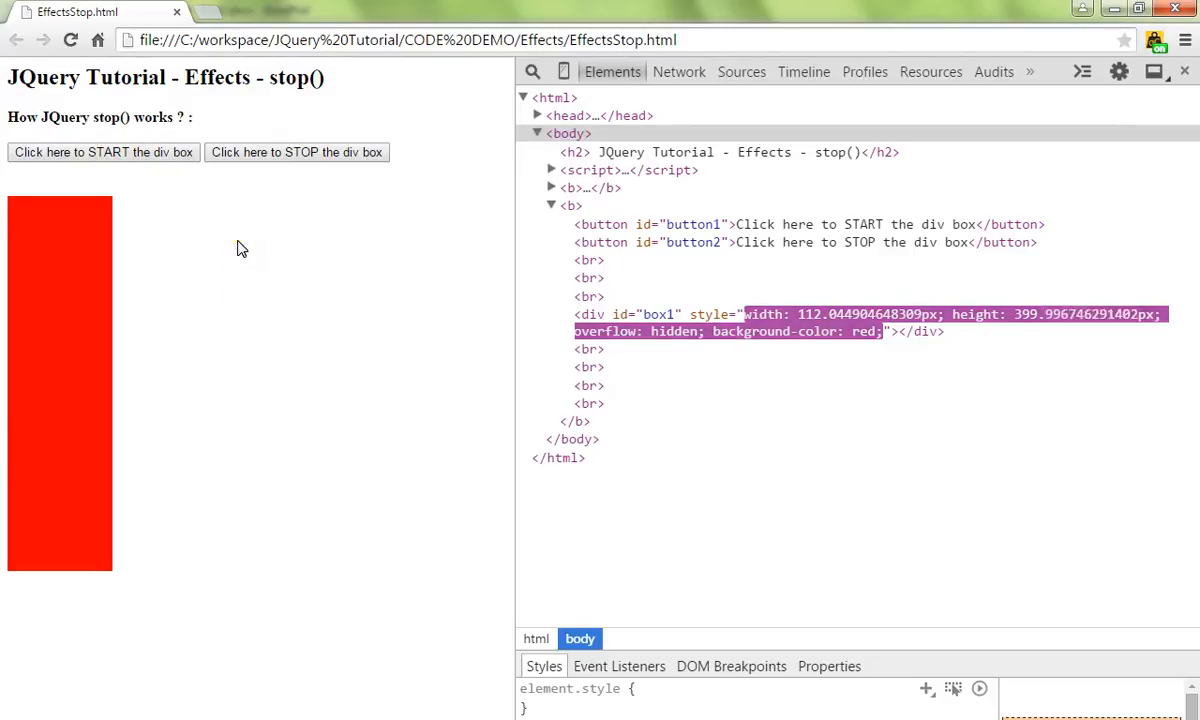
click(296, 152)
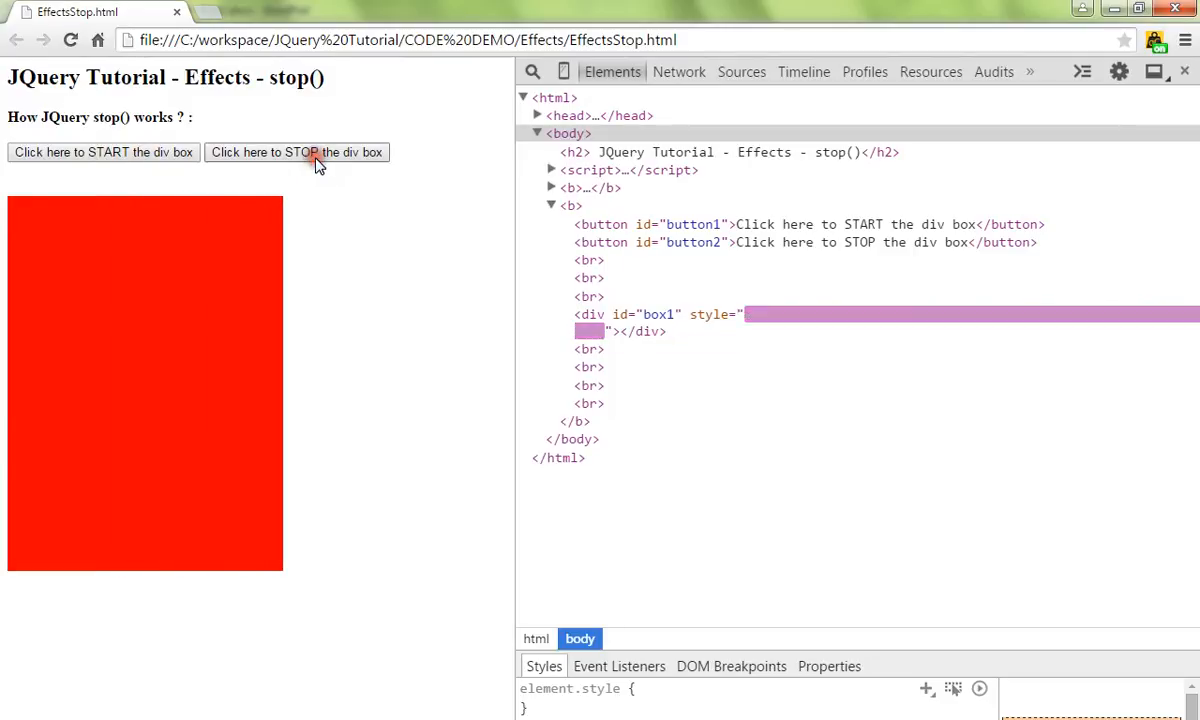
click(296, 152)
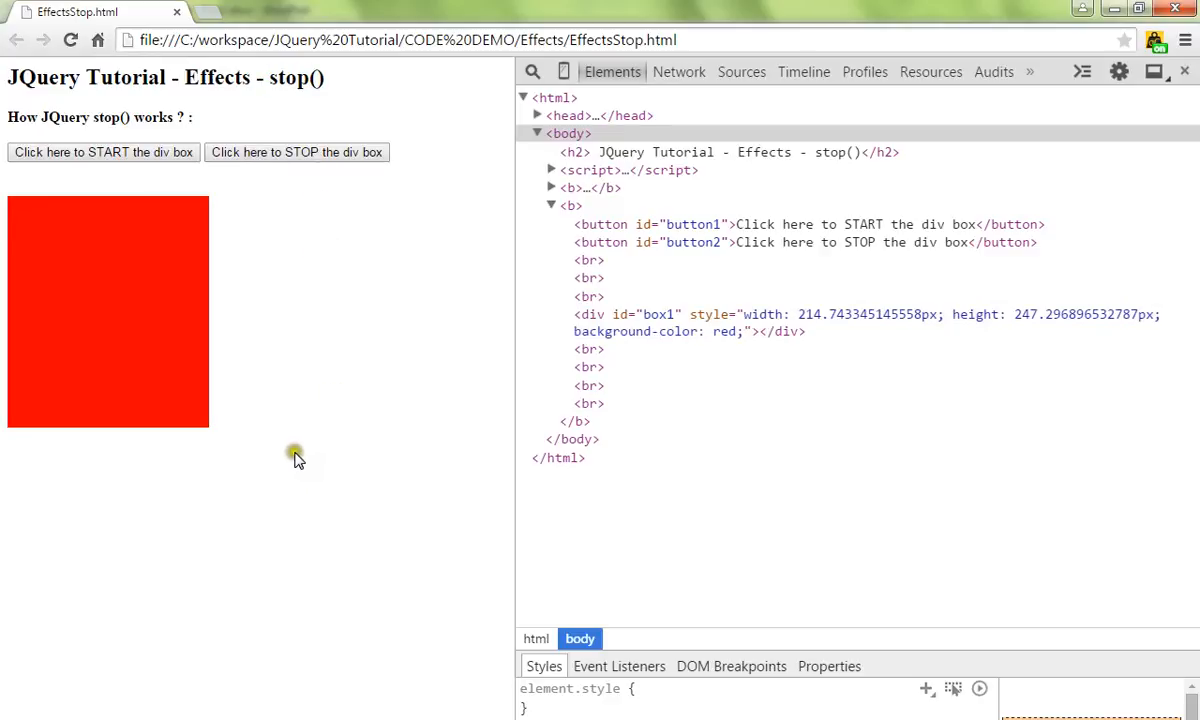
mouse_move(305, 505)
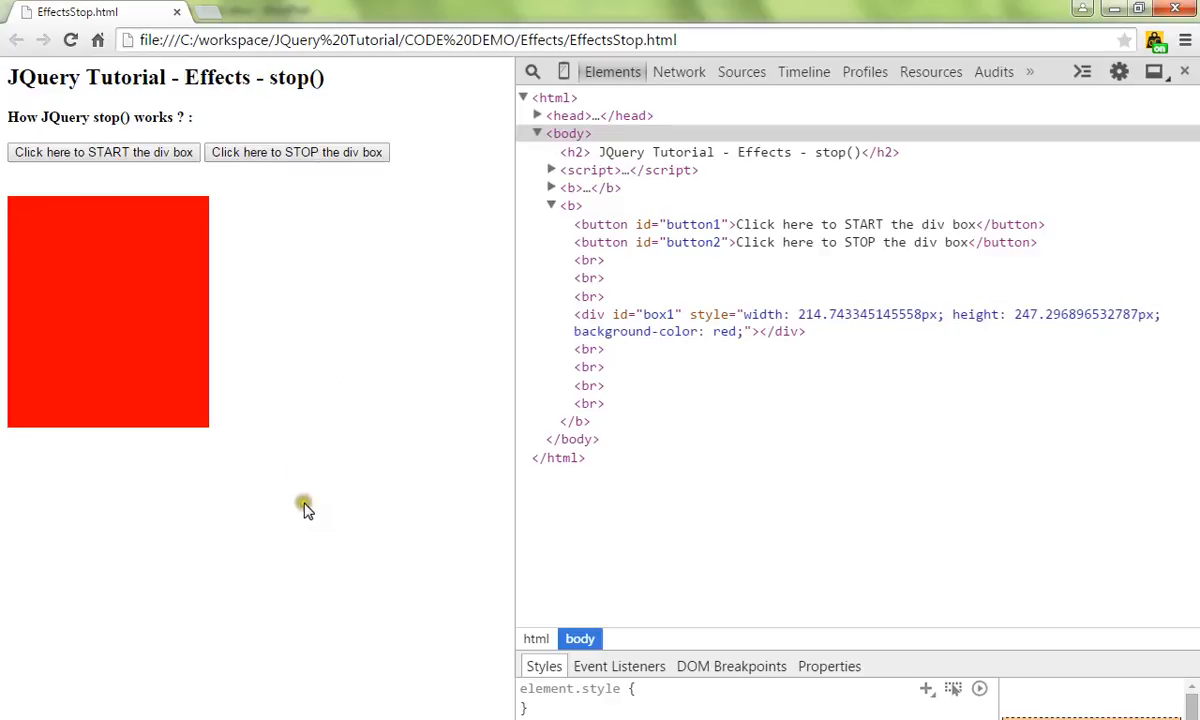